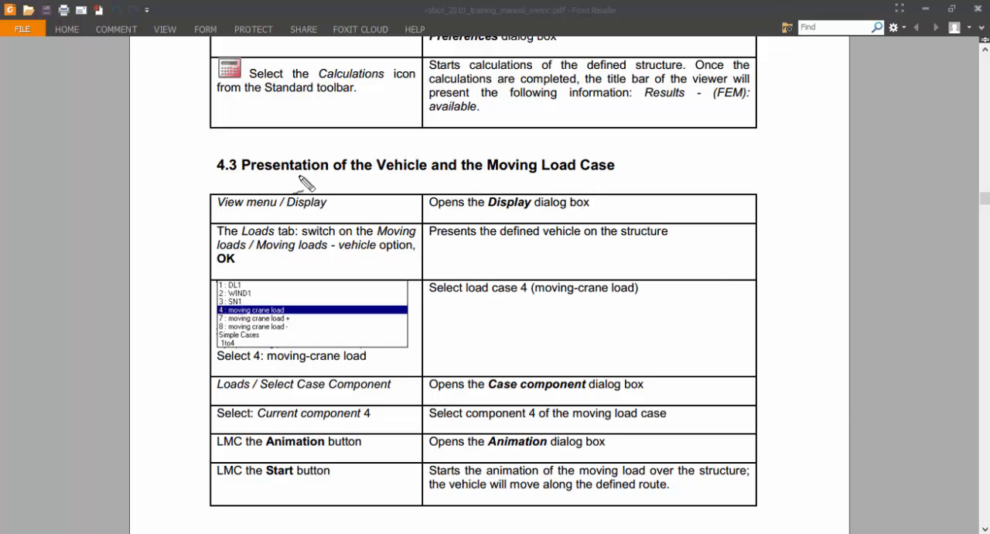
{"action": "mouse_move", "coordinate": [209, 193]}
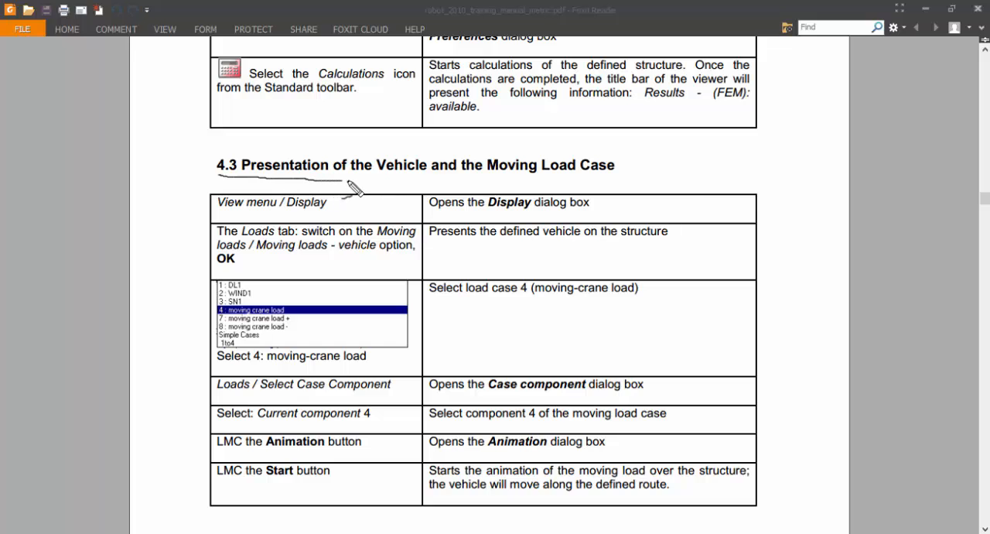
Draw a pen line under the section 4.3 heading about the moving load case.
{"action": "left_click_drag", "start_coordinate": [352, 185], "coordinate": [615, 184]}
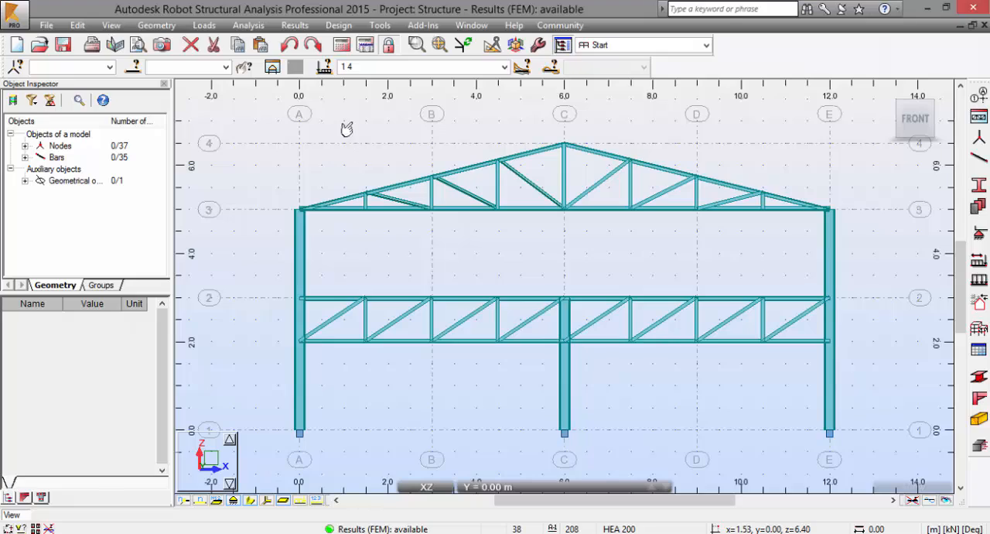
In View > Display, check Moving loads under the Loads category and confirm.
{"action": "left_click", "coordinate": [110, 26]}
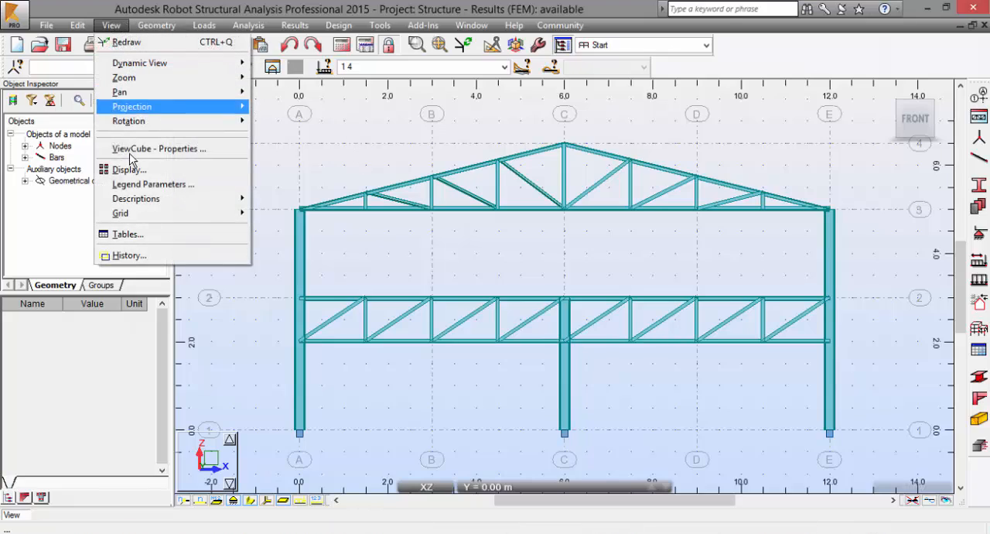
{"action": "left_click", "coordinate": [129, 169]}
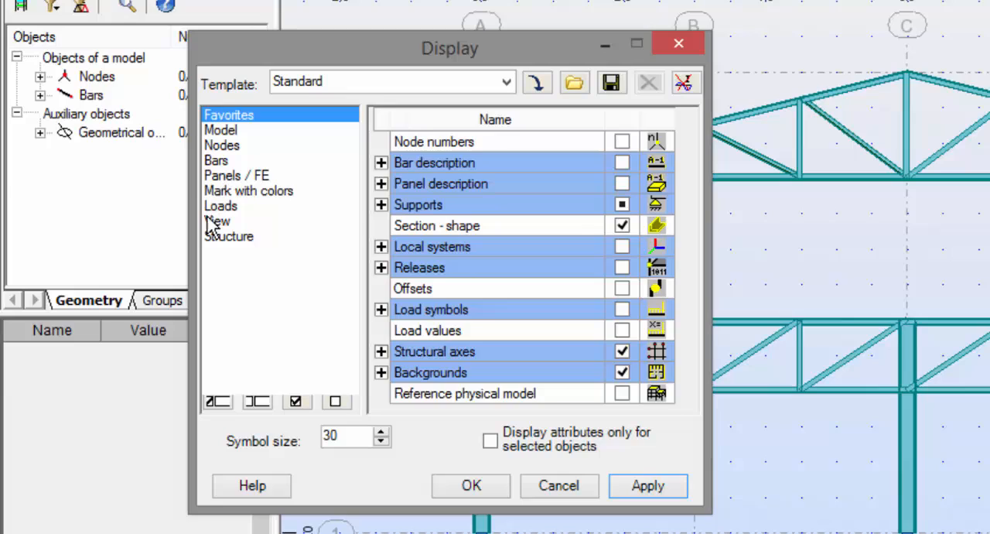
{"action": "left_click", "coordinate": [220, 205]}
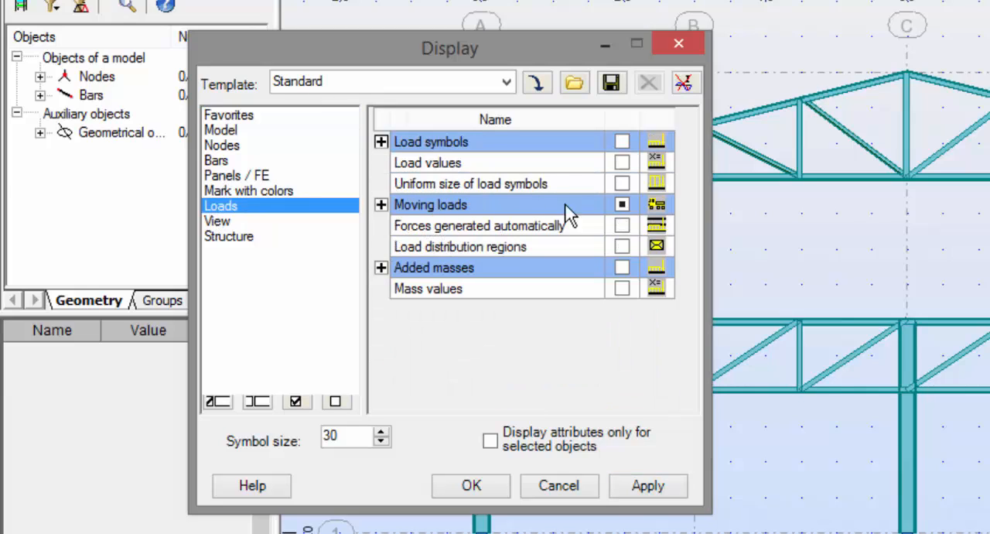
{"action": "left_click", "coordinate": [622, 205]}
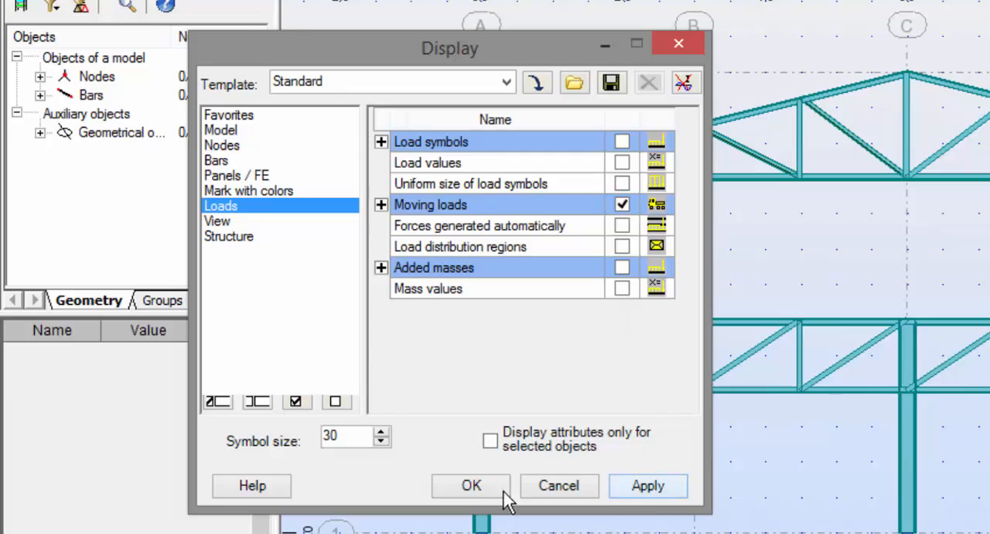
{"action": "left_click", "coordinate": [471, 484]}
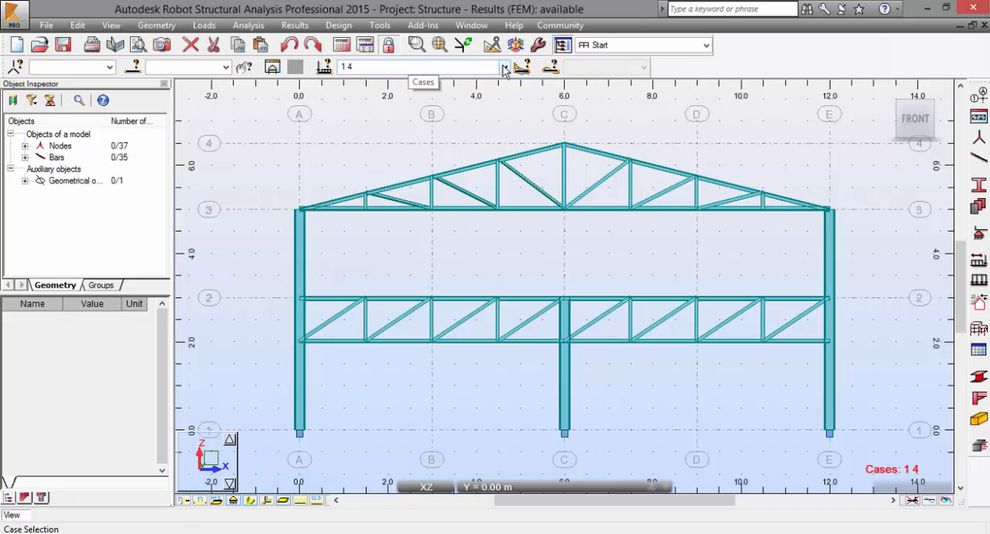
Show case '4 : moving crane load', then circle the runway beam and add a callout.
{"action": "left_click", "coordinate": [504, 66]}
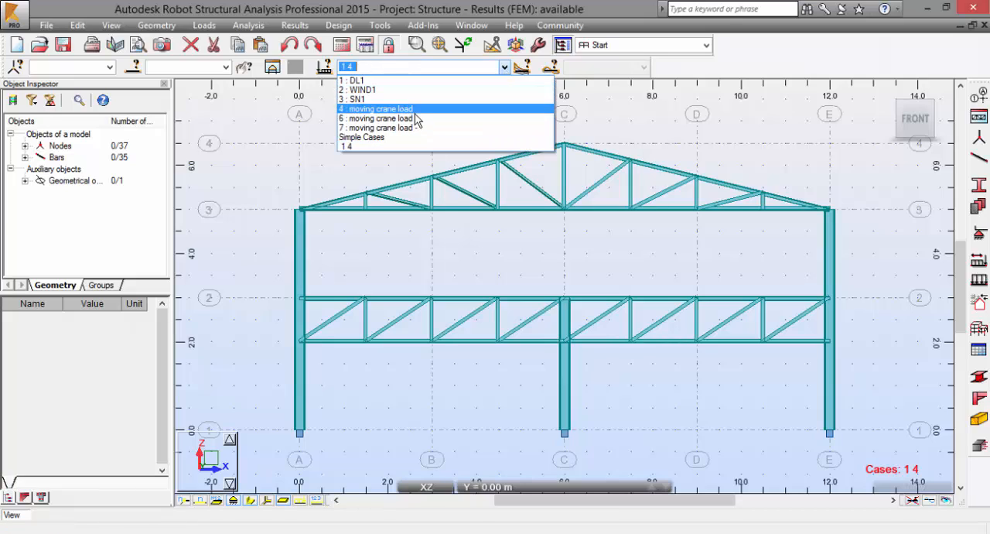
{"action": "left_click", "coordinate": [379, 118]}
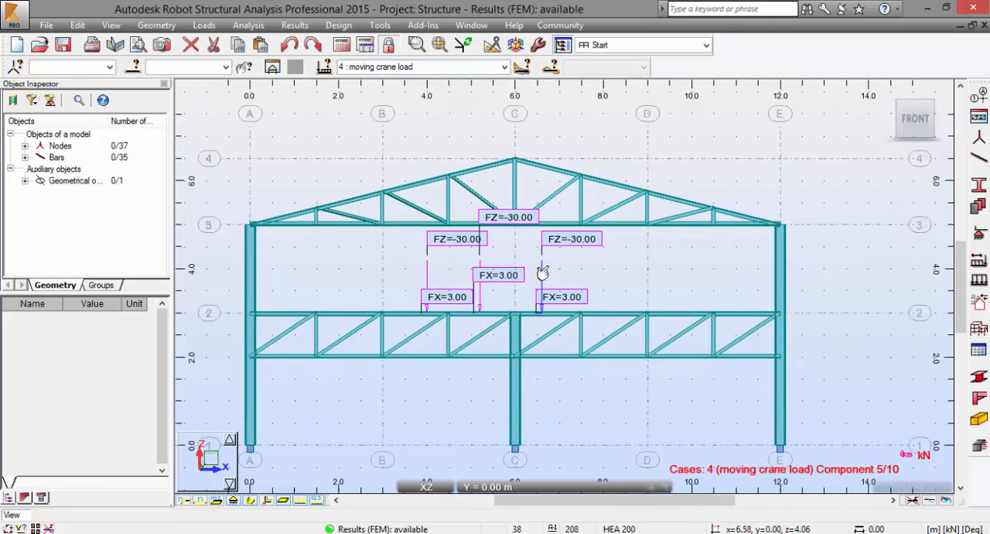
{"action": "mouse_move", "coordinate": [290, 359]}
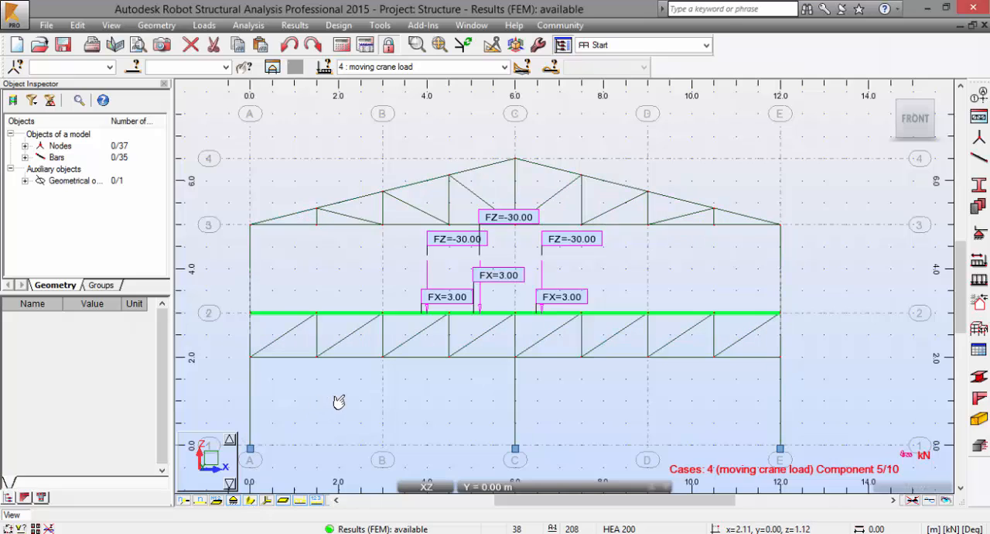
{"action": "mouse_move", "coordinate": [493, 152]}
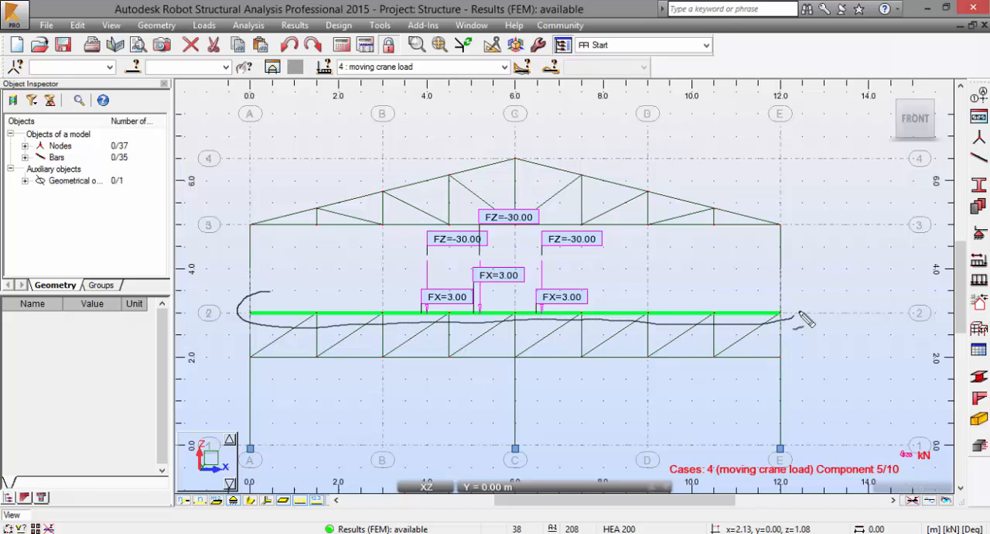
{"action": "left_click_drag", "start_coordinate": [804, 321], "coordinate": [290, 302]}
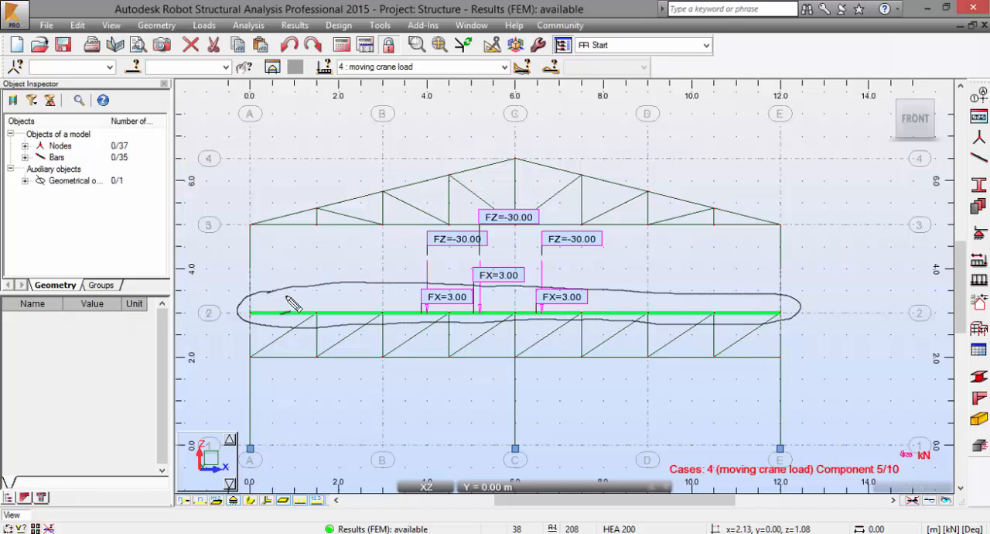
{"action": "mouse_move", "coordinate": [325, 298]}
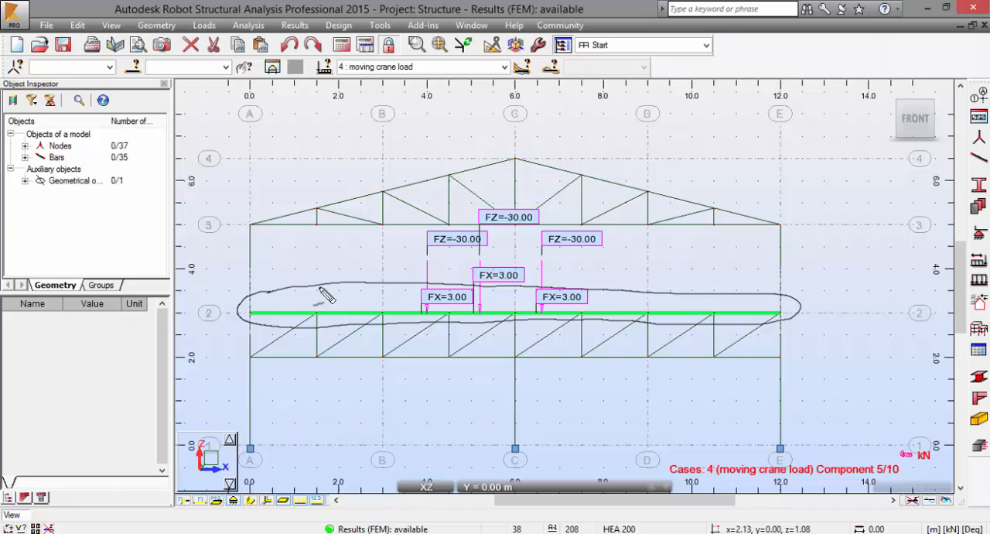
{"action": "mouse_move", "coordinate": [685, 325]}
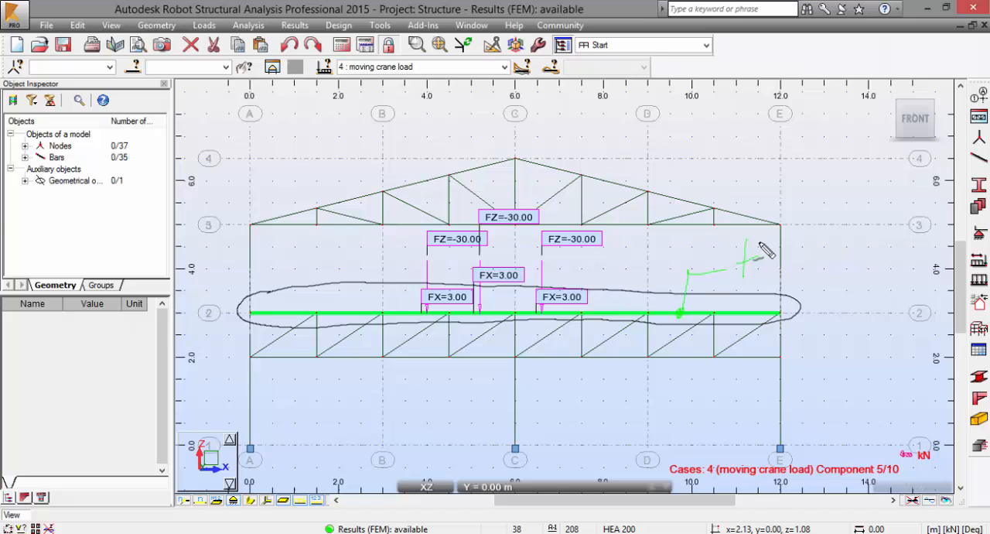
{"action": "left_click_drag", "start_coordinate": [750, 263], "coordinate": [843, 266]}
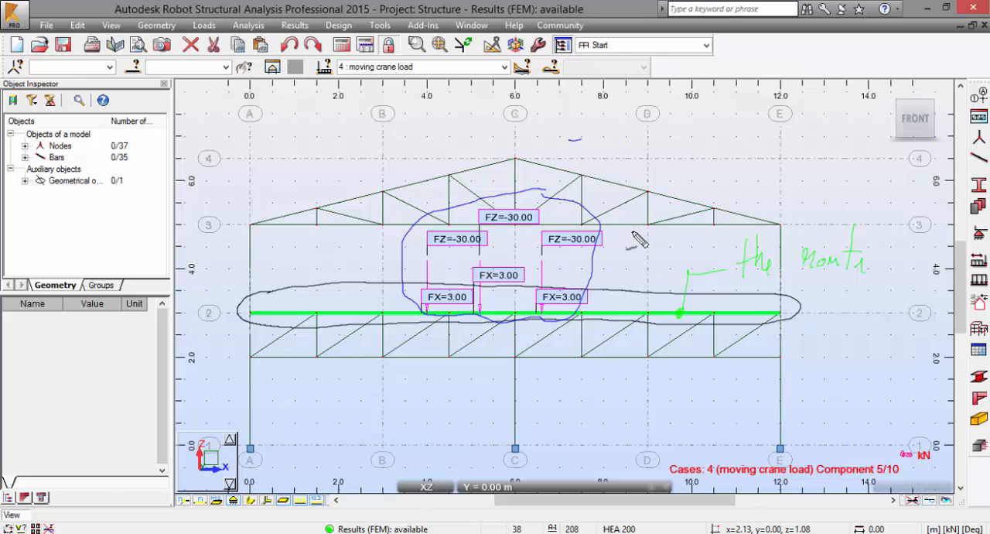
{"action": "mouse_move", "coordinate": [632, 274]}
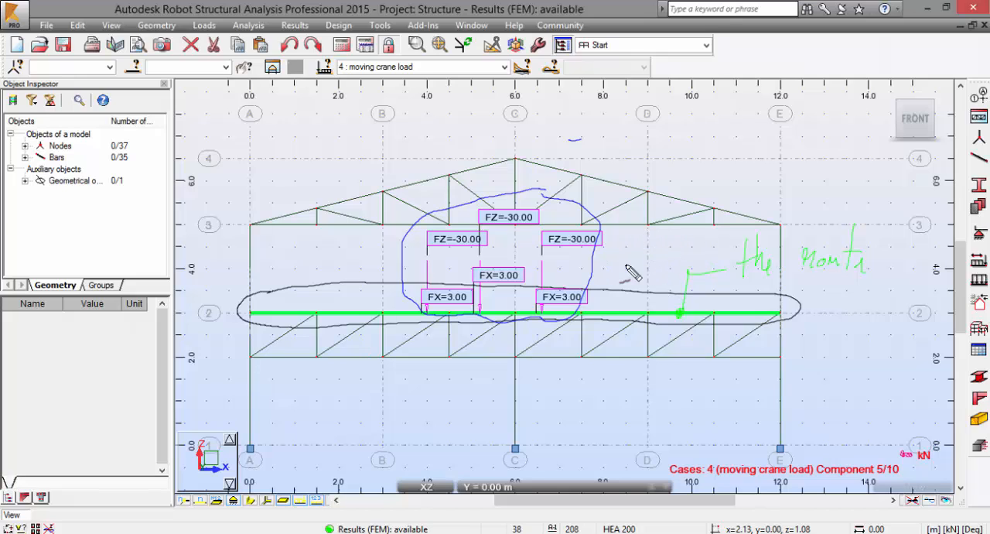
{"action": "mouse_move", "coordinate": [665, 255]}
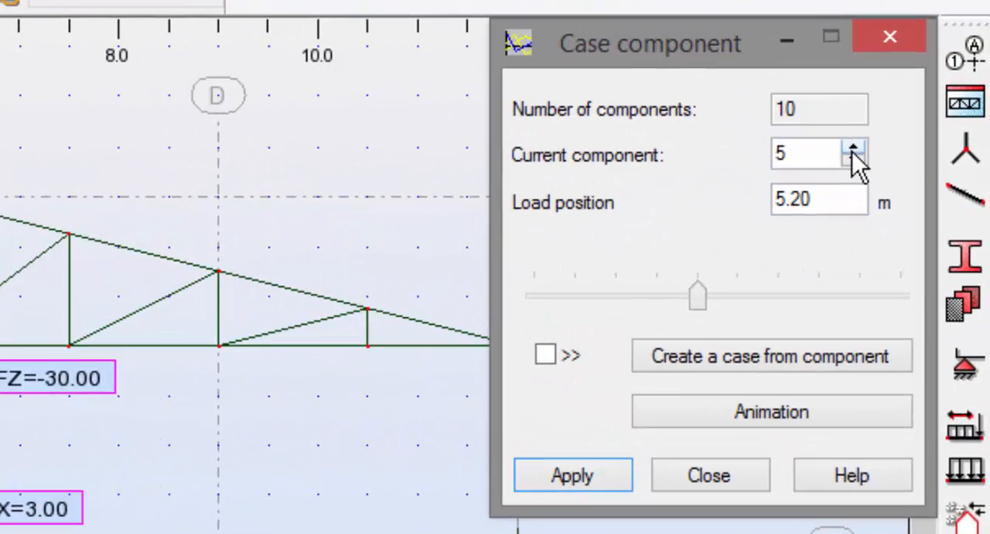
Set the current component of the moving crane load to 4.
{"action": "left_click", "coordinate": [854, 148]}
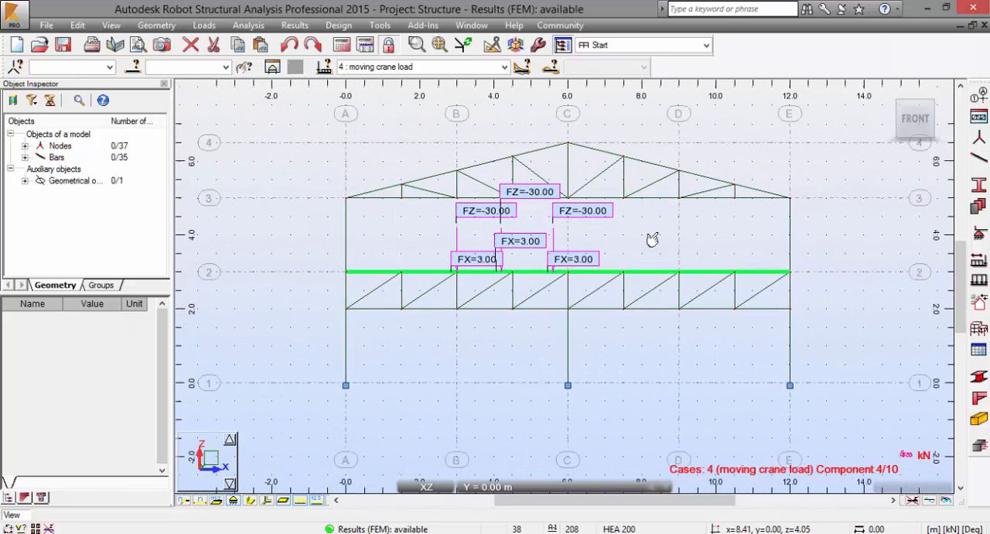
{"action": "mouse_move", "coordinate": [652, 239]}
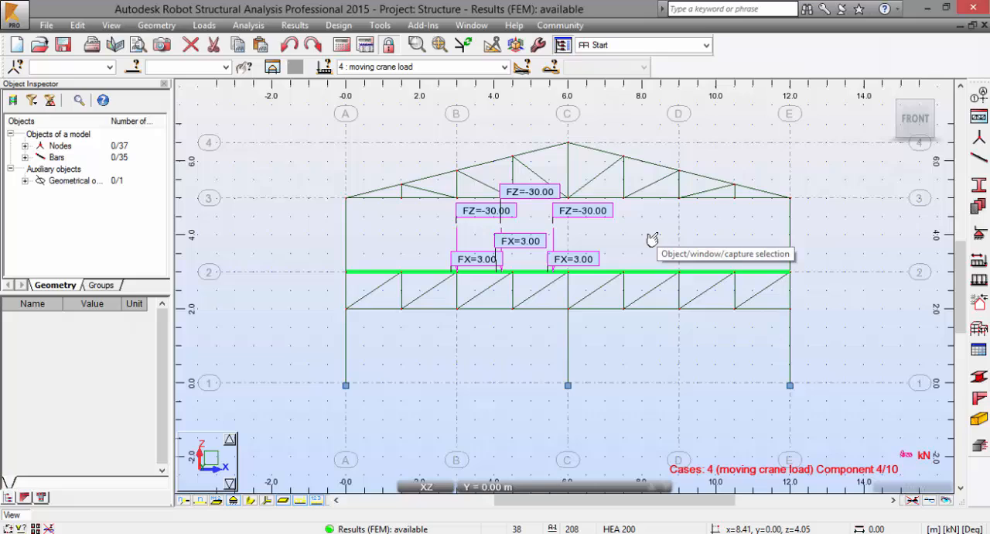
{"action": "mouse_move", "coordinate": [628, 233]}
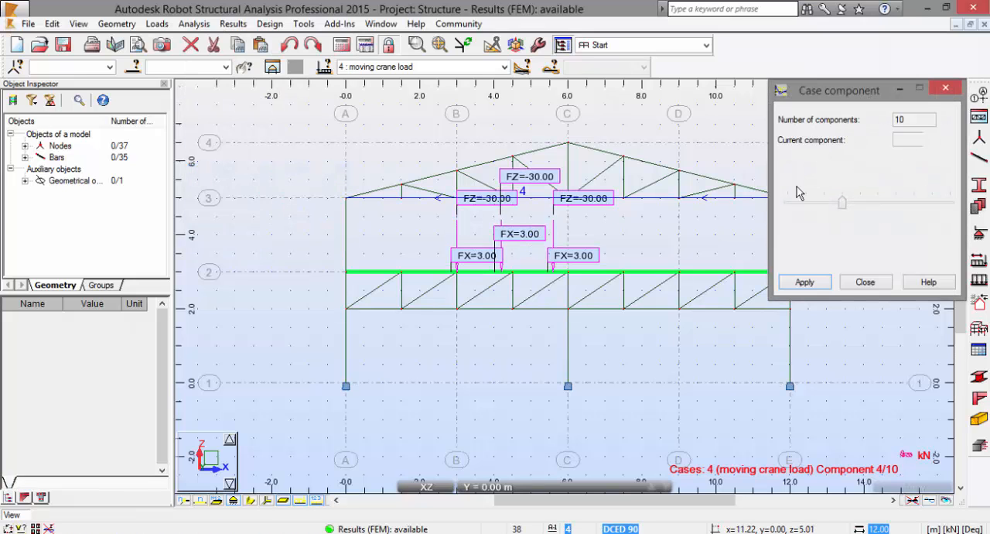
Reopen Loads > Select Case Component and start the moving load animation.
{"action": "left_click", "coordinate": [865, 281]}
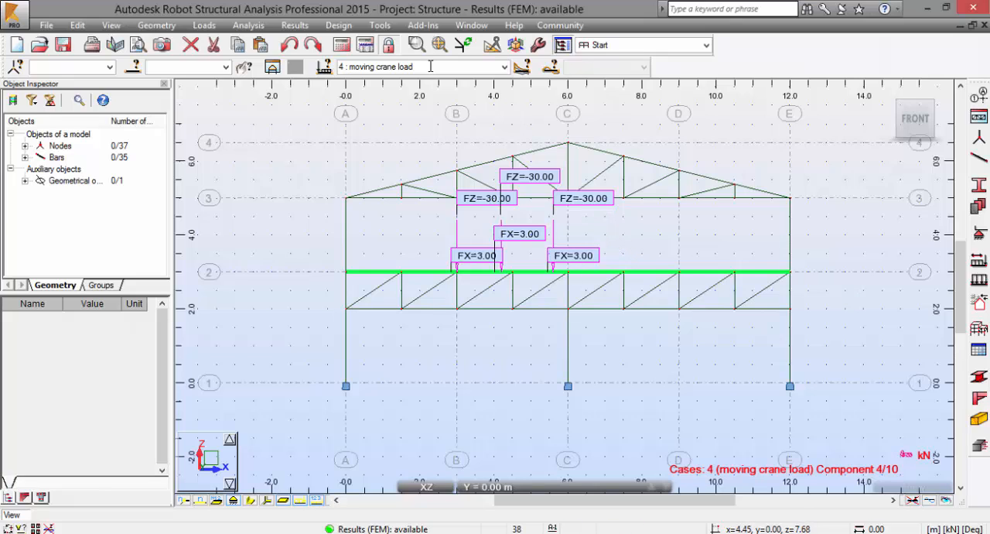
{"action": "left_click", "coordinate": [203, 26]}
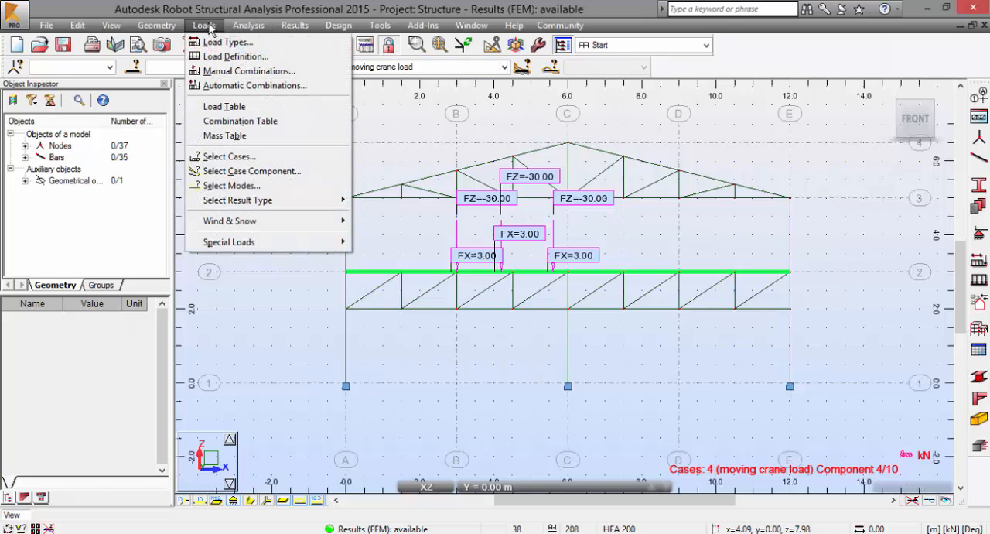
{"action": "left_click", "coordinate": [251, 171]}
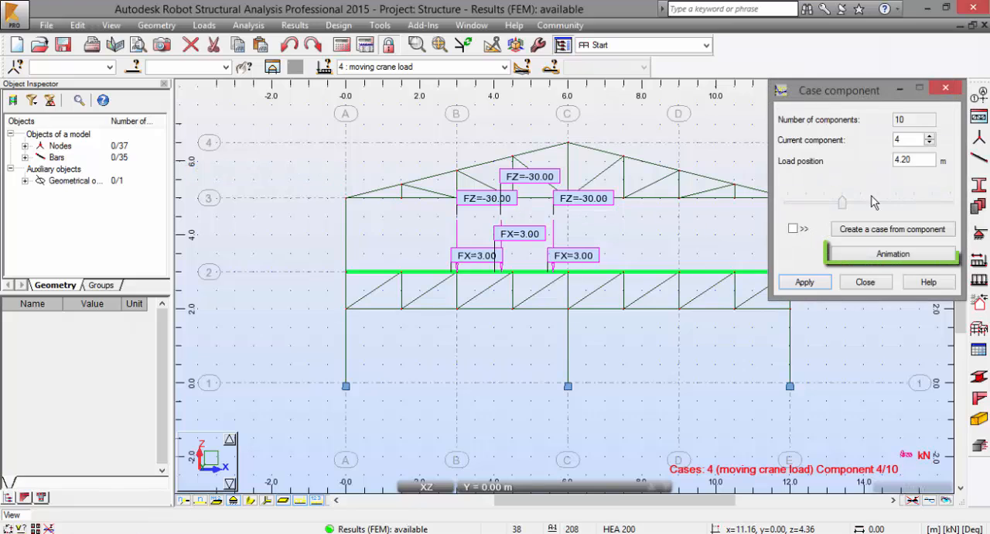
{"action": "left_click", "coordinate": [892, 253]}
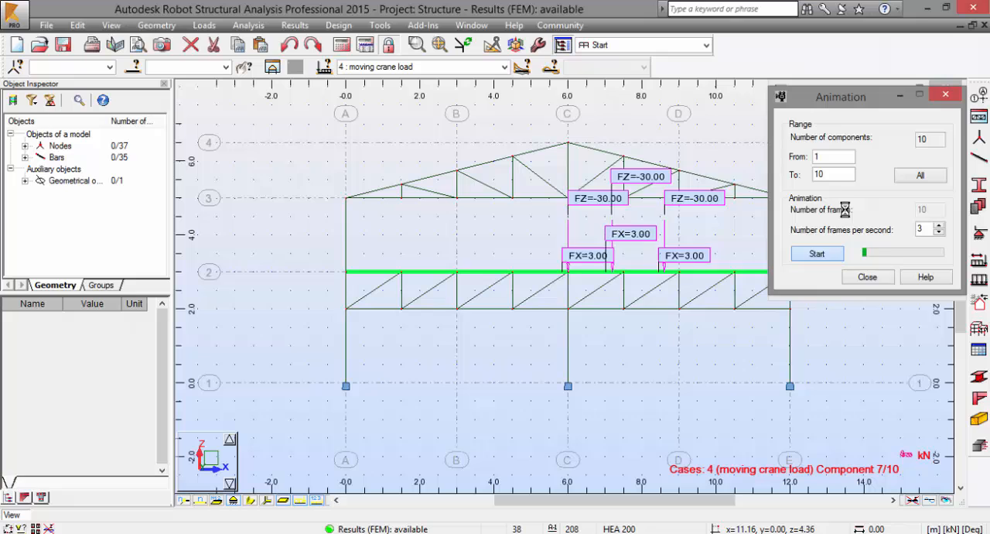
{"action": "left_click", "coordinate": [816, 253]}
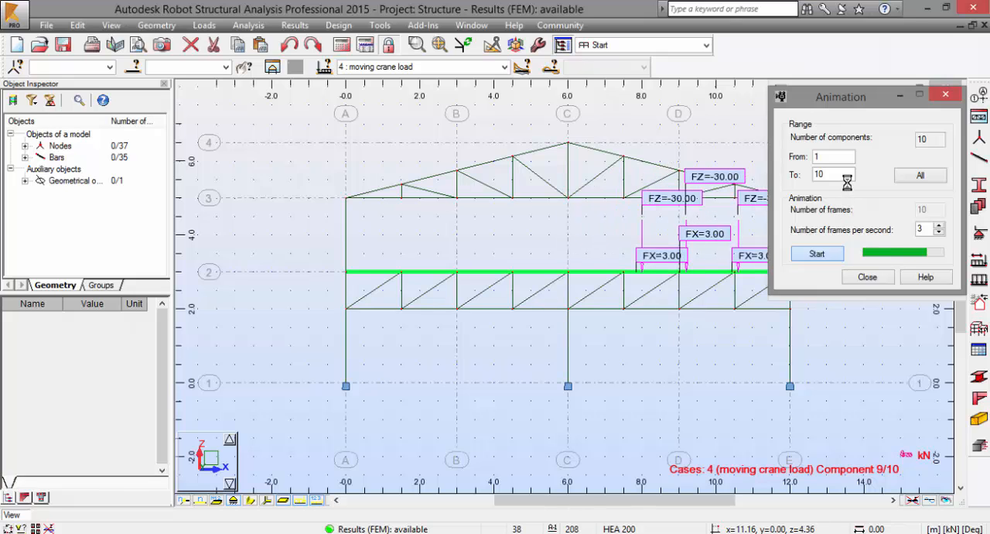
{"action": "left_click", "coordinate": [816, 253]}
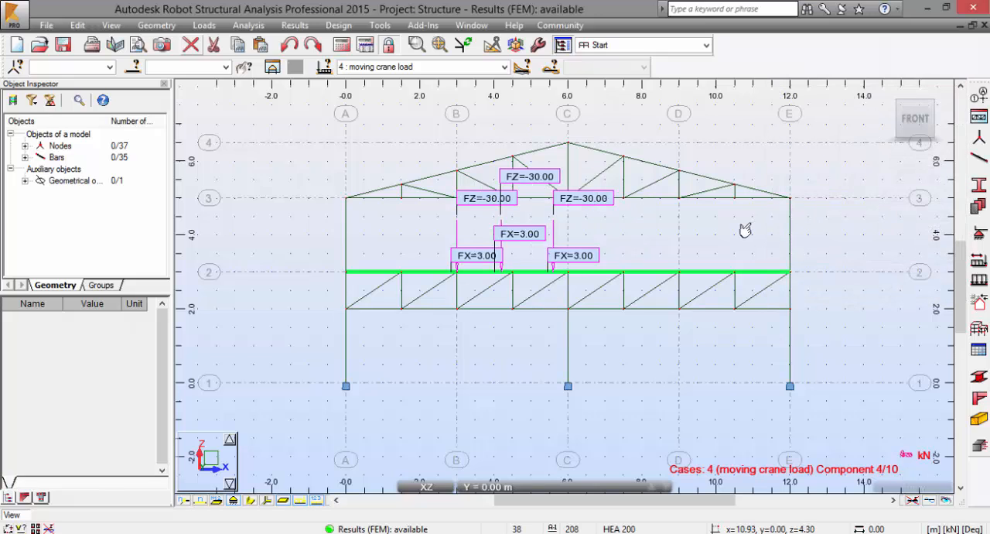
{"action": "mouse_move", "coordinate": [638, 188]}
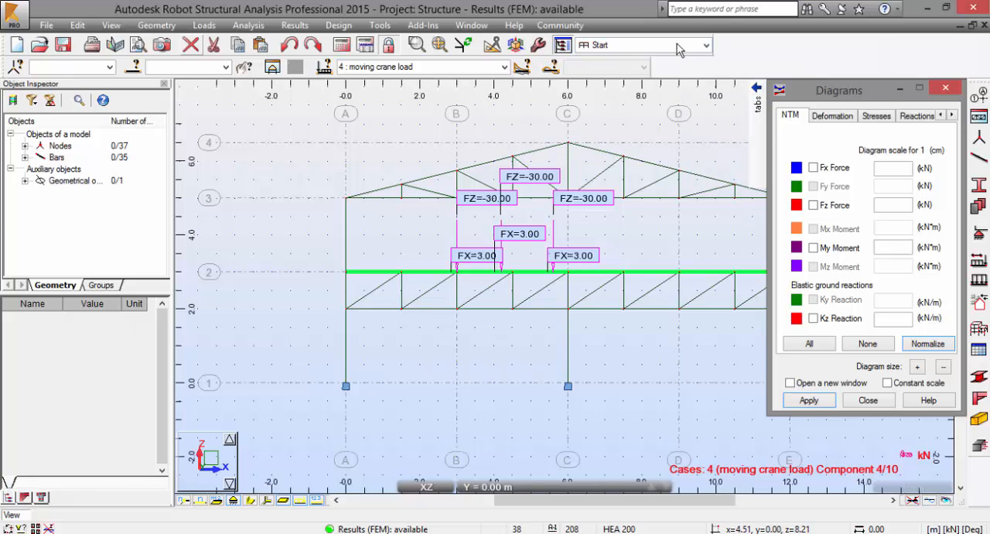
Switch to the Results layout, select case 4, and apply the My Moment diagram.
{"action": "left_click", "coordinate": [704, 44]}
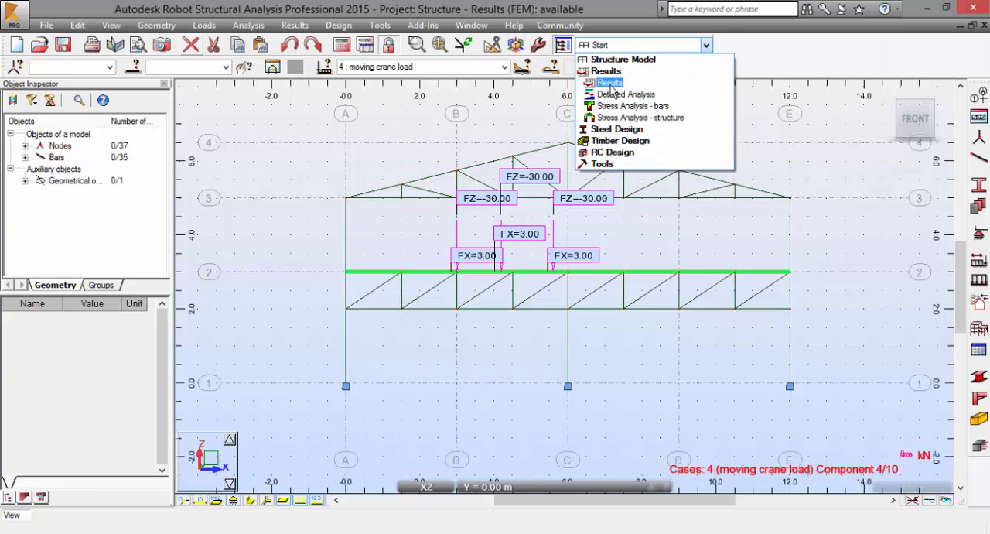
{"action": "left_click", "coordinate": [610, 82]}
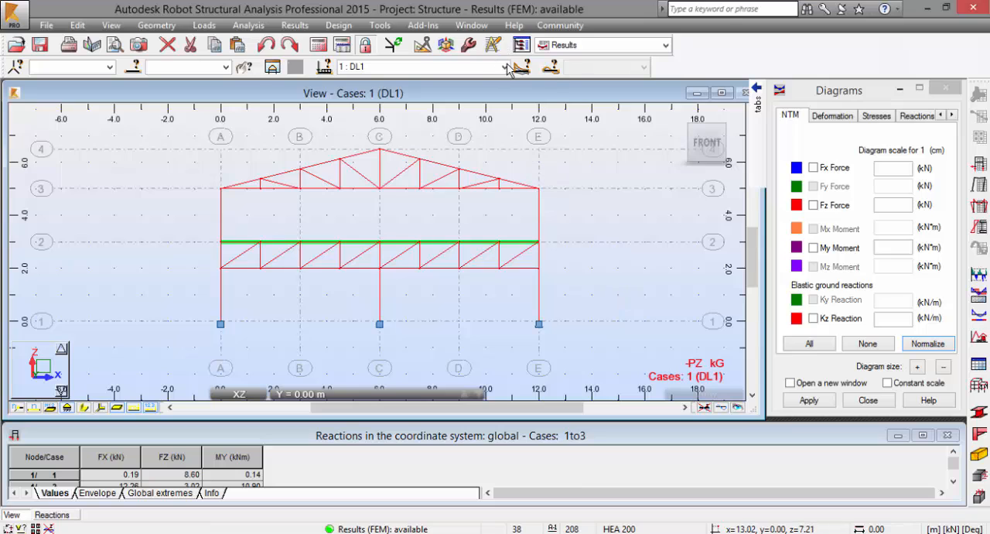
{"action": "left_click", "coordinate": [501, 67]}
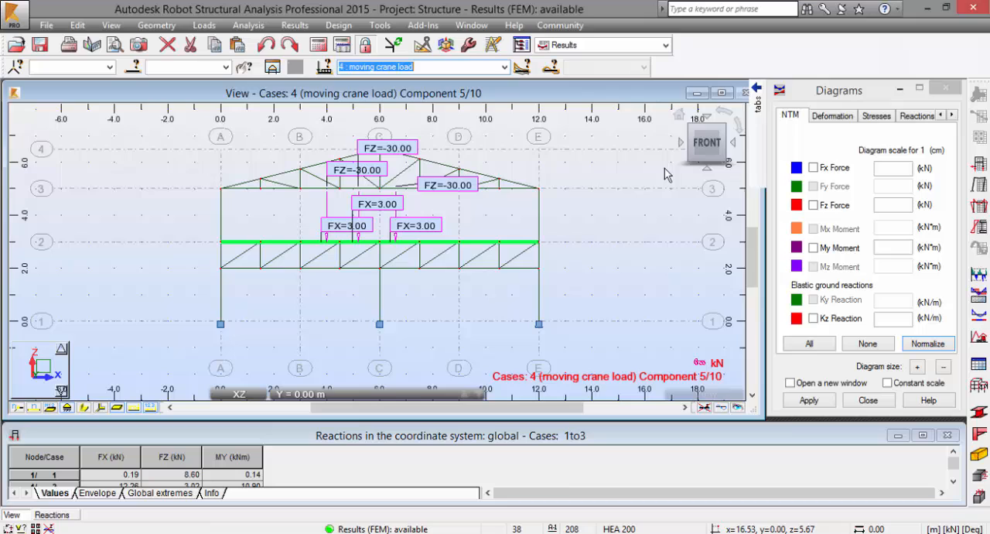
{"action": "left_click", "coordinate": [813, 247]}
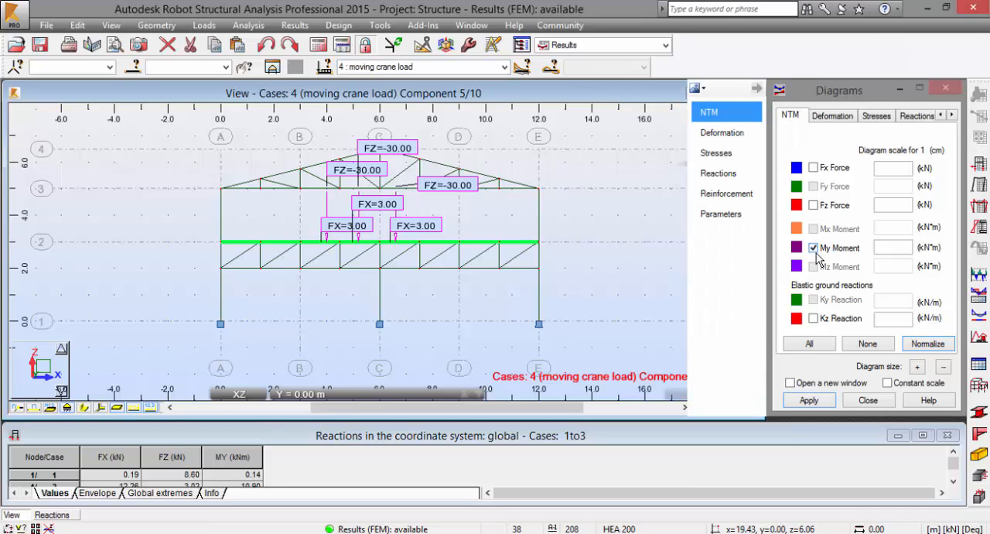
{"action": "left_click", "coordinate": [808, 400]}
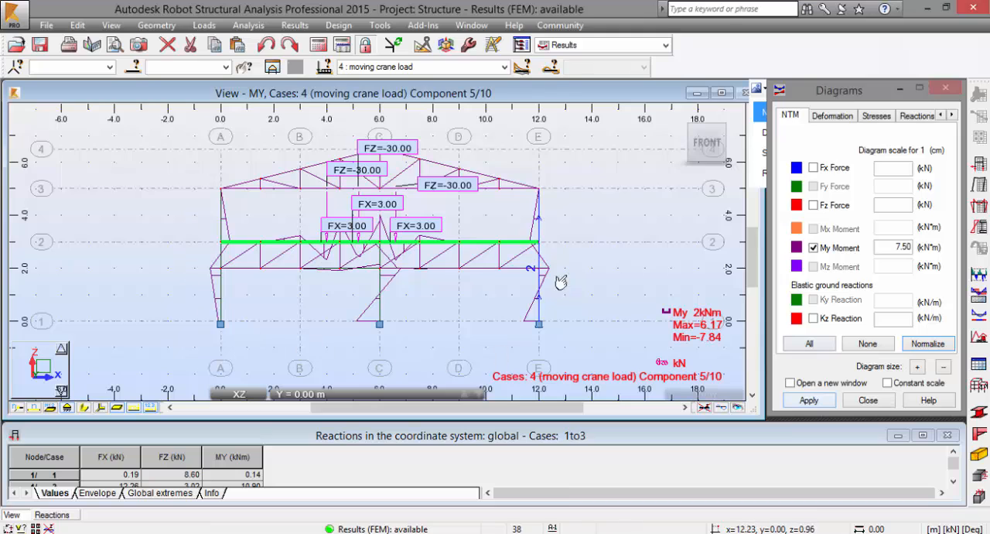
{"action": "mouse_move", "coordinate": [232, 298]}
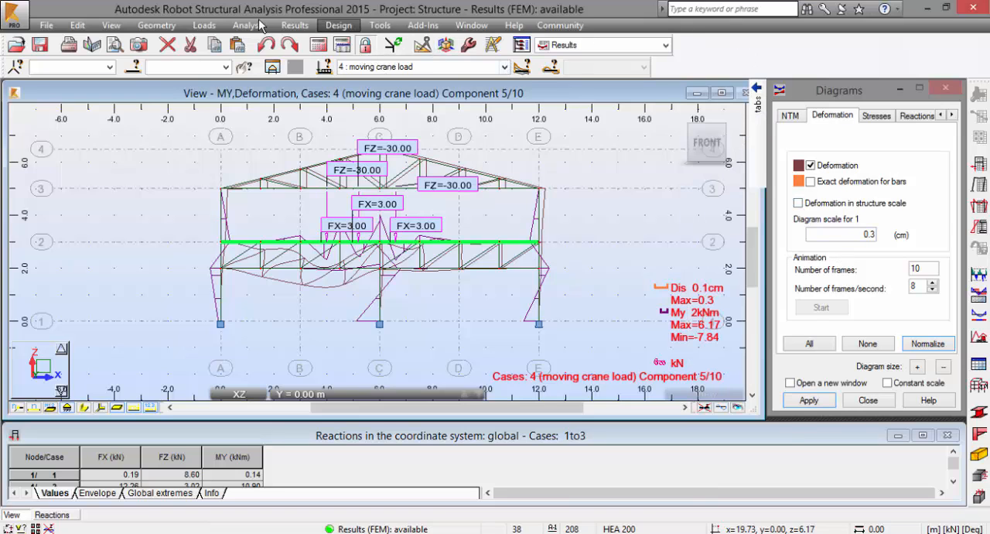
{"action": "mouse_move", "coordinate": [255, 174]}
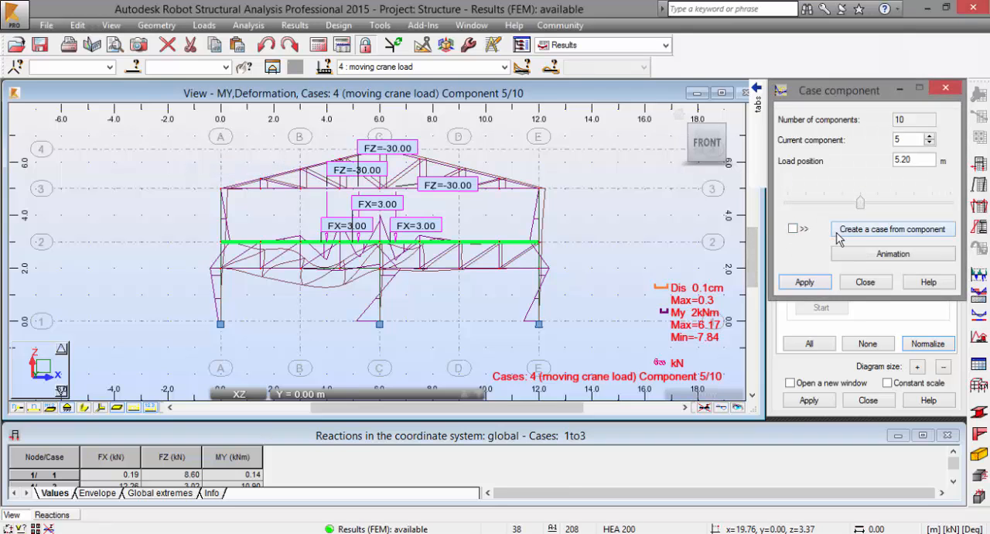
Open the component Animation dialog and start animating the diagrams with the moving load.
{"action": "left_click", "coordinate": [892, 254]}
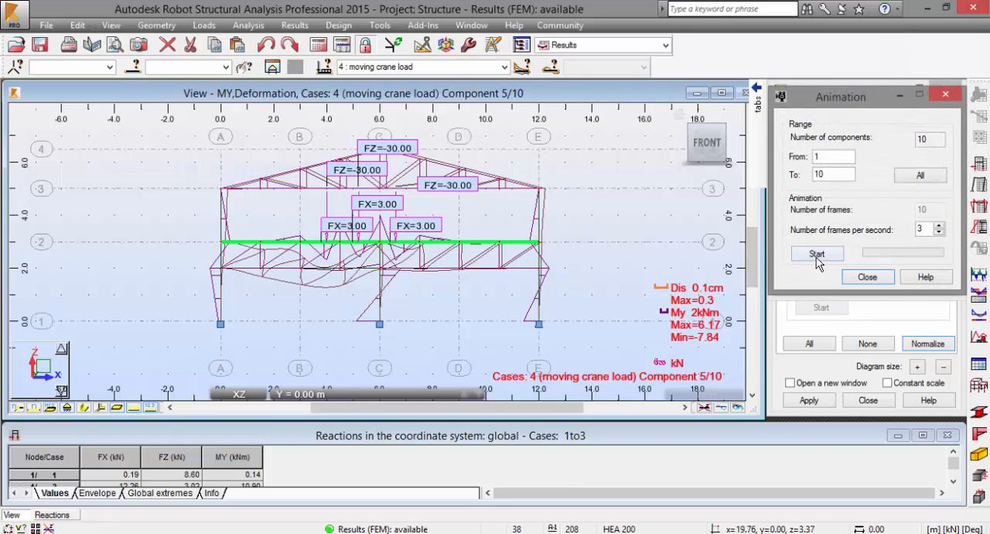
{"action": "left_click", "coordinate": [816, 253]}
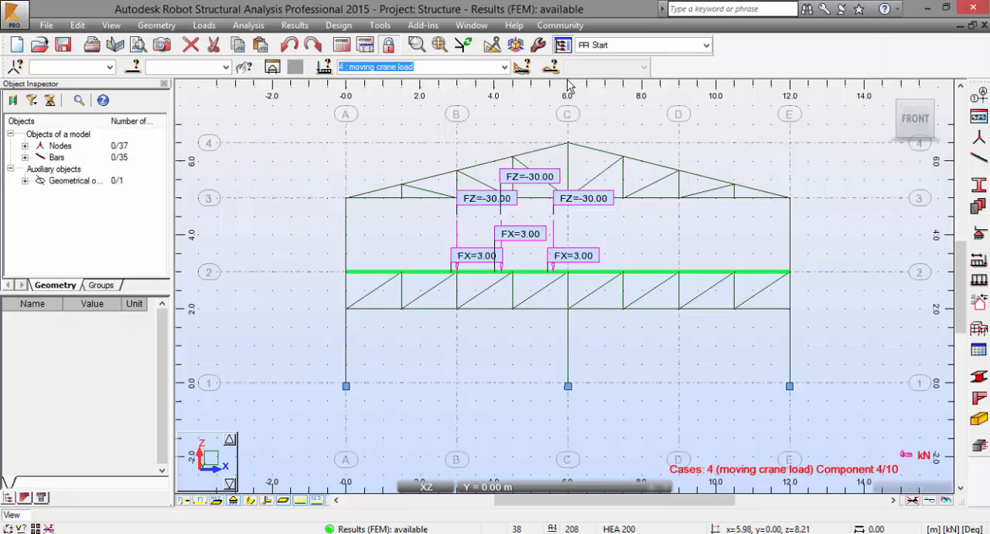
{"action": "mouse_move", "coordinate": [920, 311]}
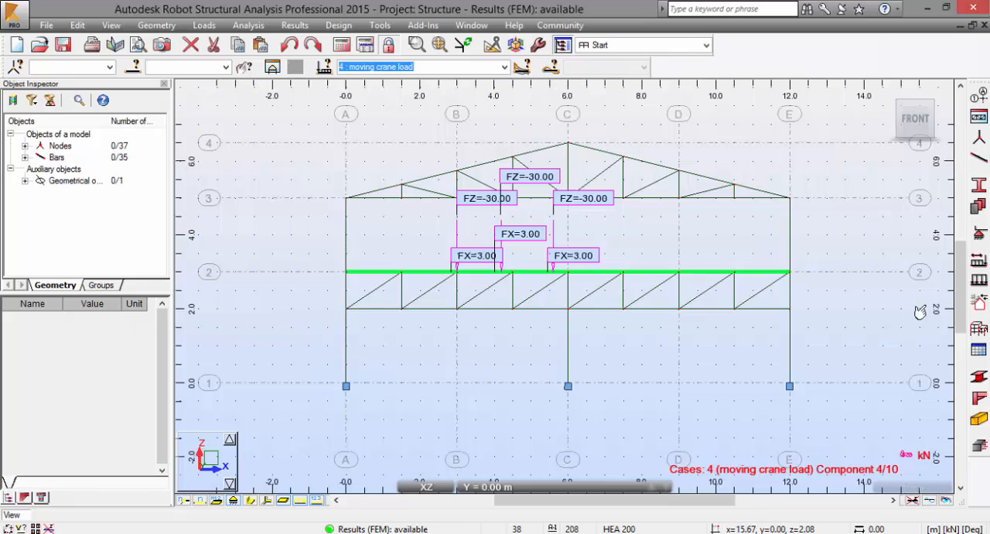
{"action": "mouse_move", "coordinate": [920, 311]}
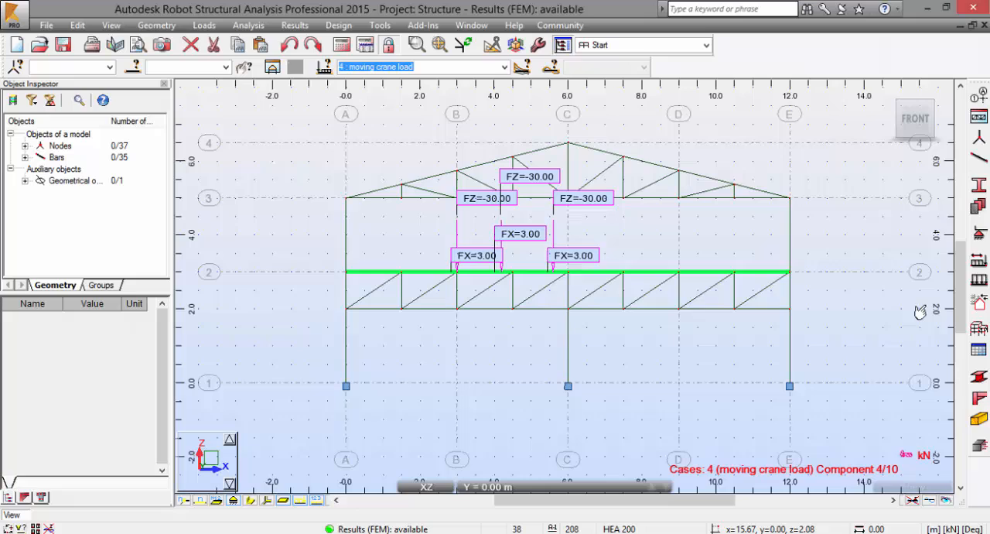
{"action": "mouse_move", "coordinate": [499, 93]}
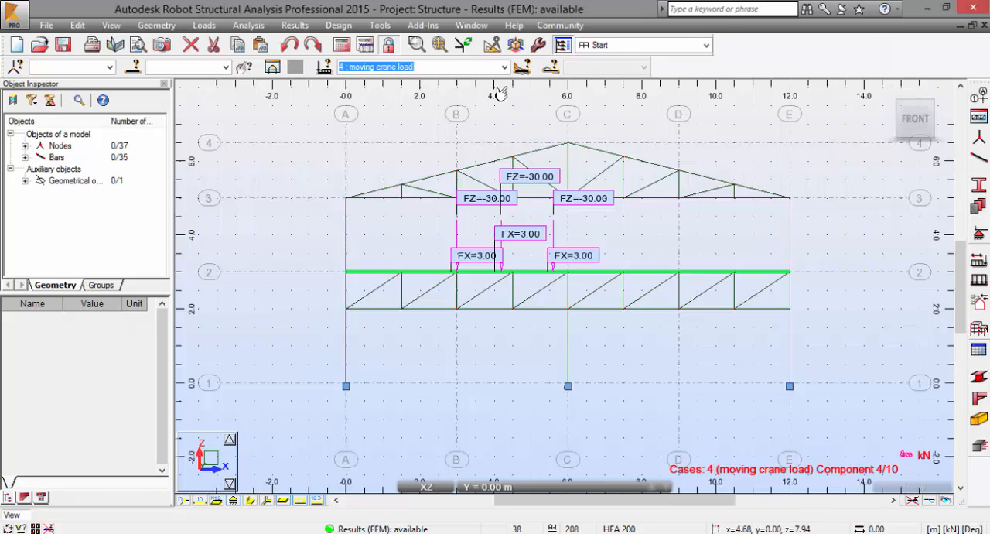
Open the load case dropdown listing cases 1–4, 6 and 7.
{"action": "left_click", "coordinate": [504, 67]}
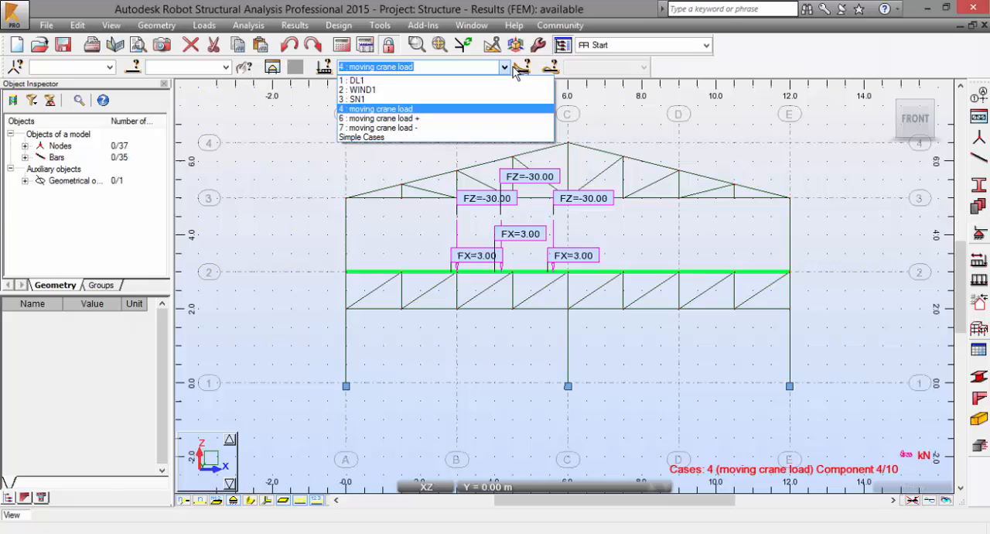
{"action": "mouse_move", "coordinate": [433, 123]}
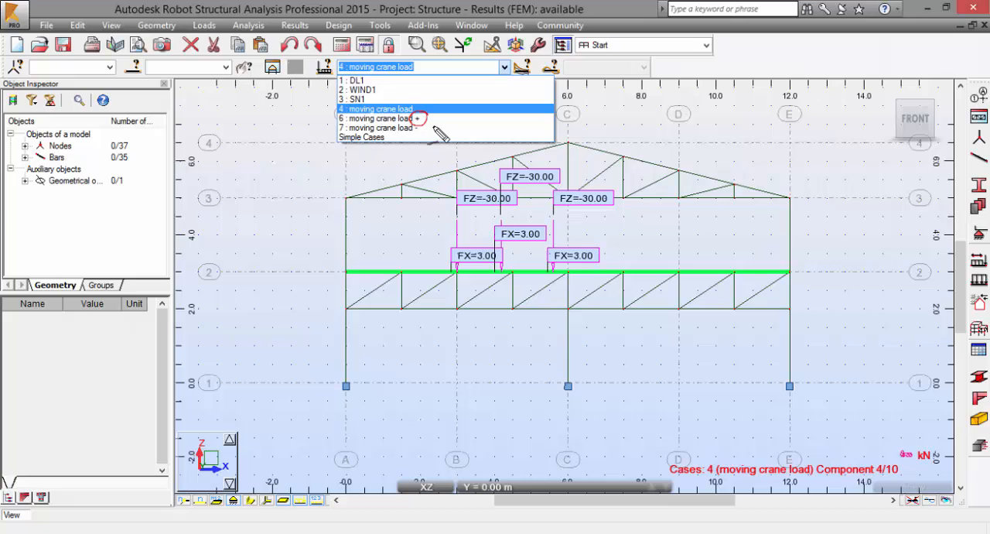
{"action": "mouse_move", "coordinate": [423, 137]}
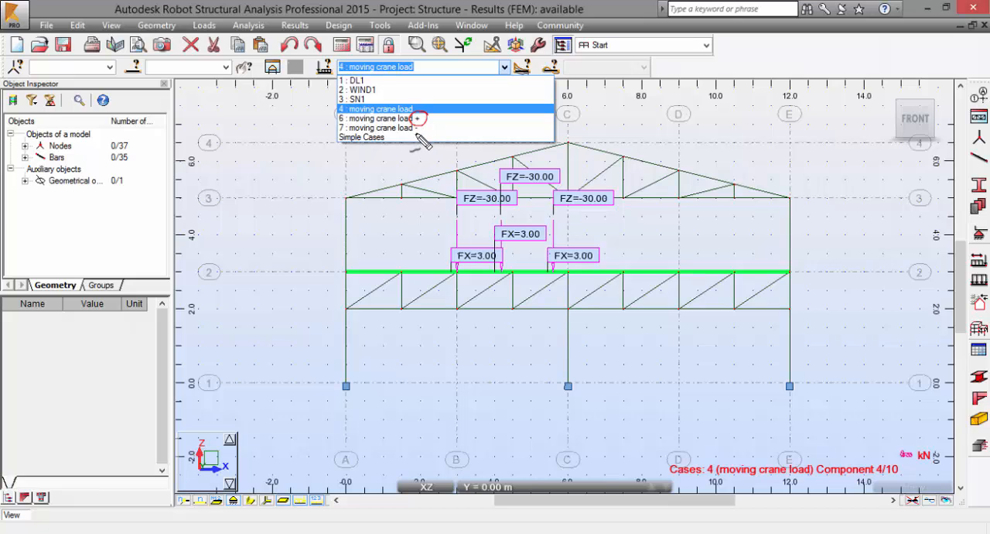
{"action": "mouse_move", "coordinate": [292, 179]}
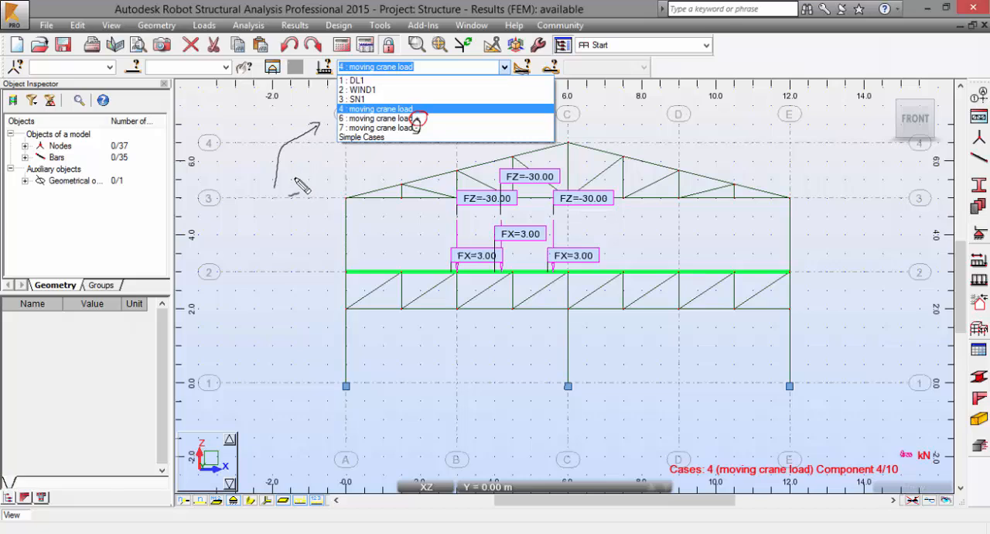
{"action": "mouse_move", "coordinate": [324, 127]}
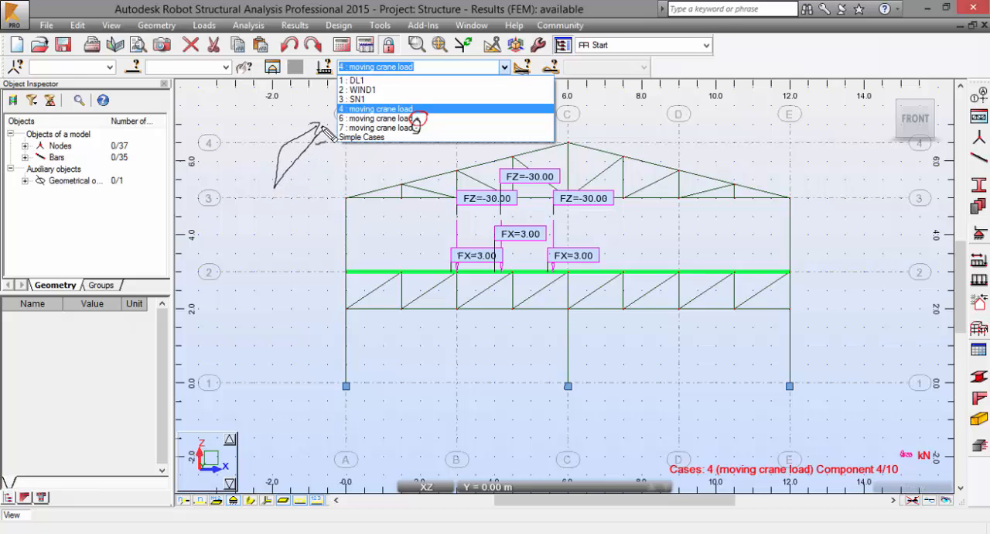
{"action": "mouse_move", "coordinate": [271, 189]}
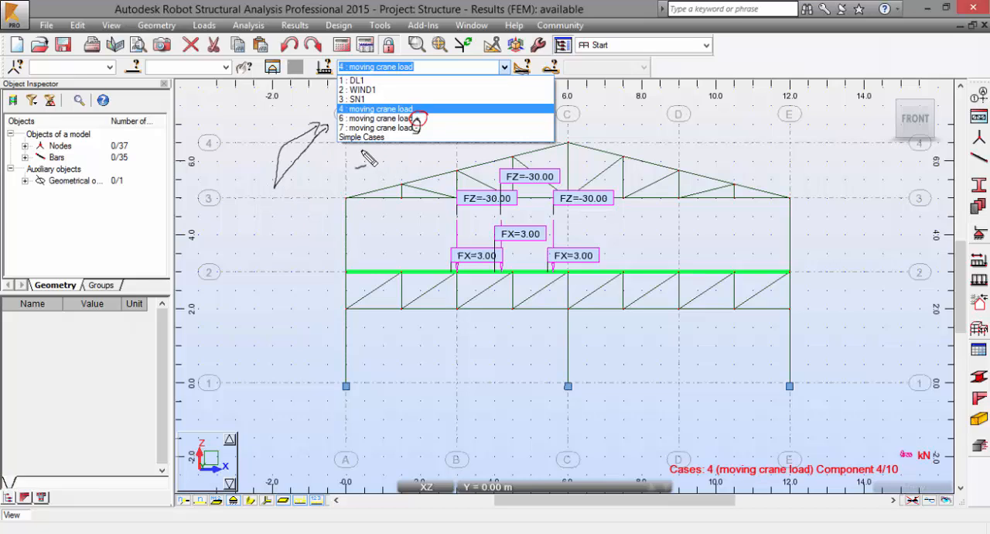
{"action": "mouse_move", "coordinate": [365, 164]}
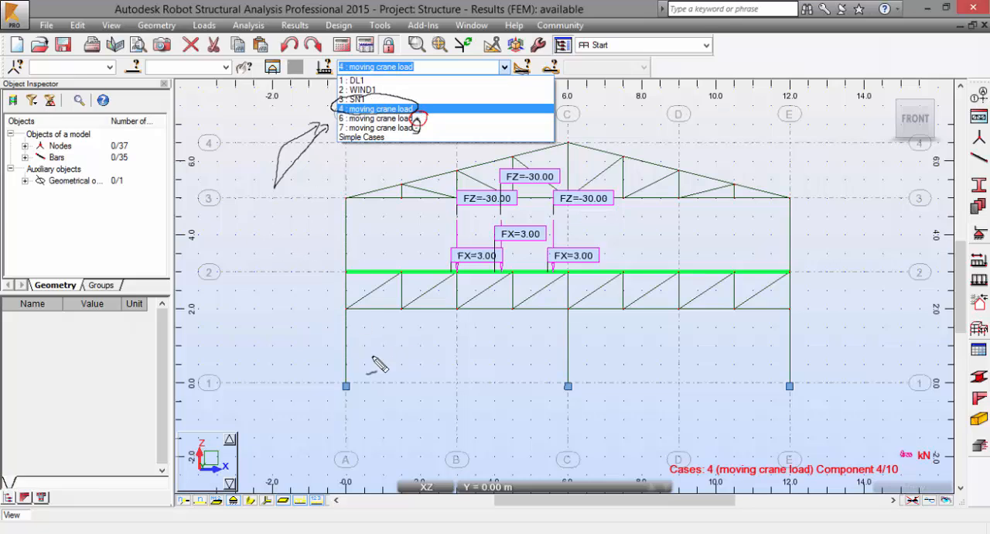
{"action": "mouse_move", "coordinate": [394, 334]}
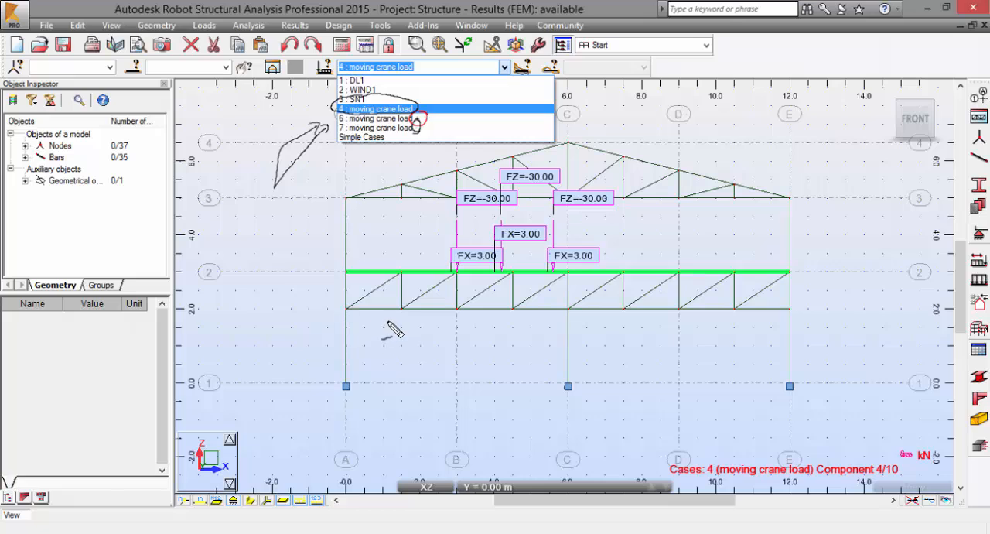
{"action": "mouse_move", "coordinate": [414, 346]}
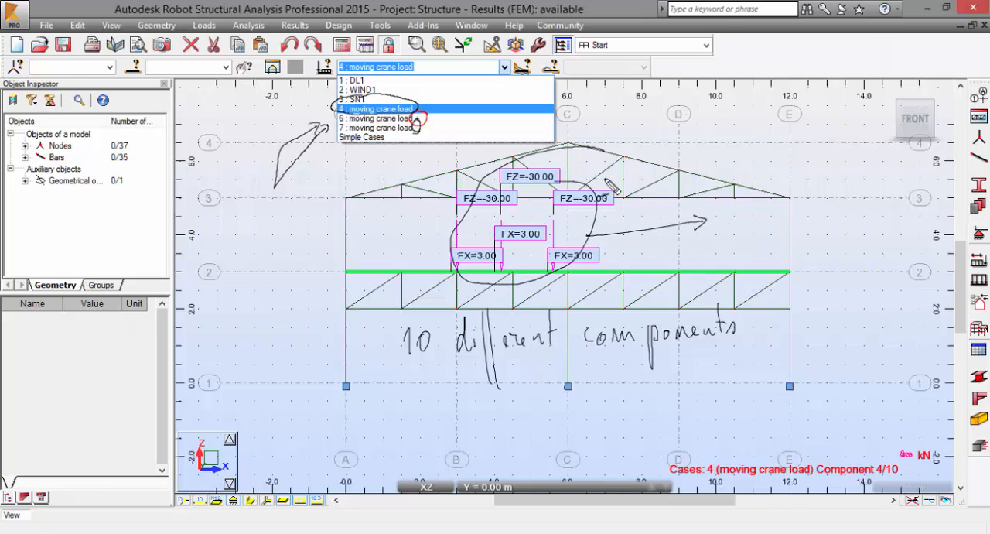
{"action": "mouse_move", "coordinate": [650, 221]}
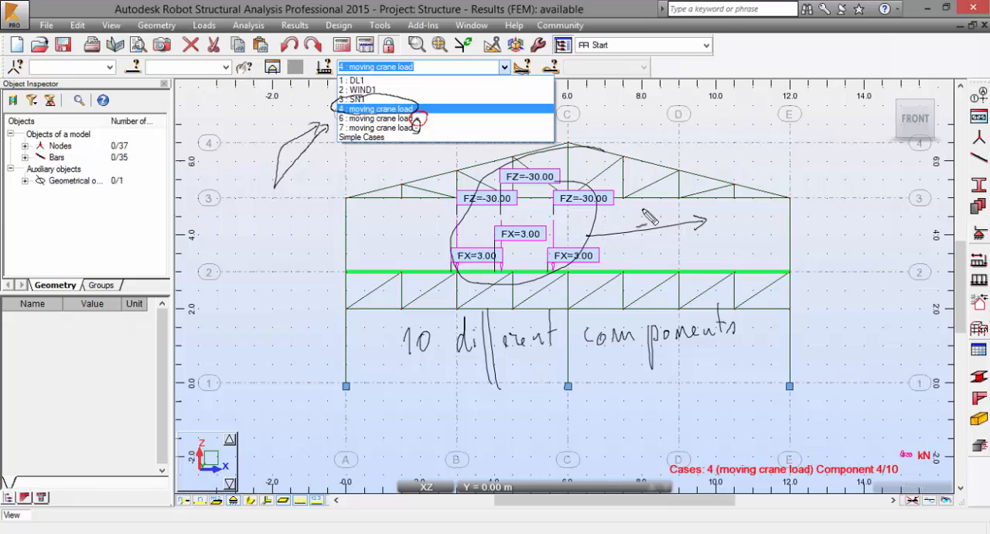